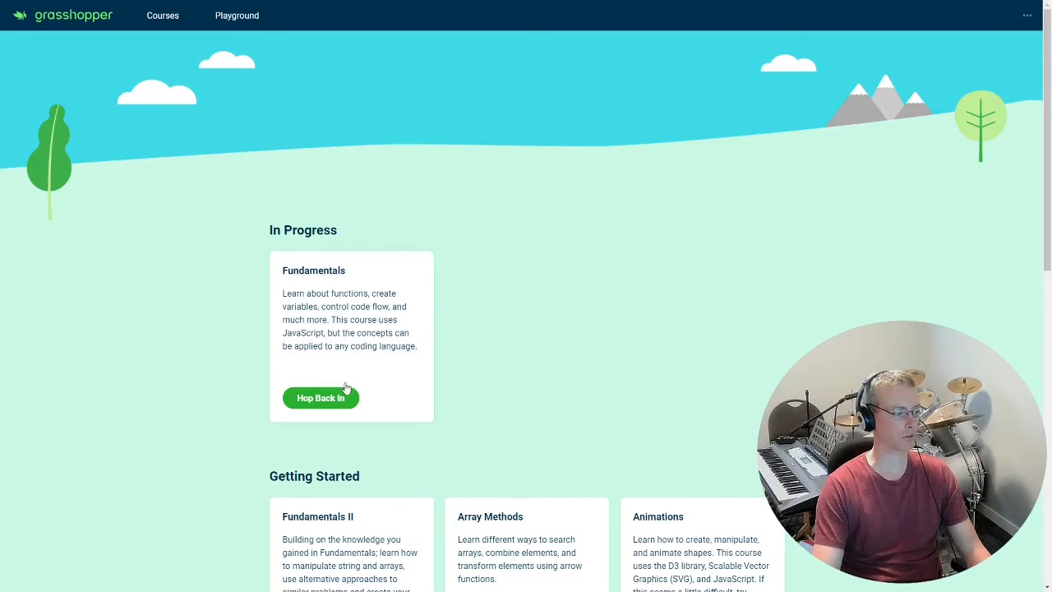
- Hop back into the Fundamentals course to reopen the Band Names Generator puzzle
click(321, 397)
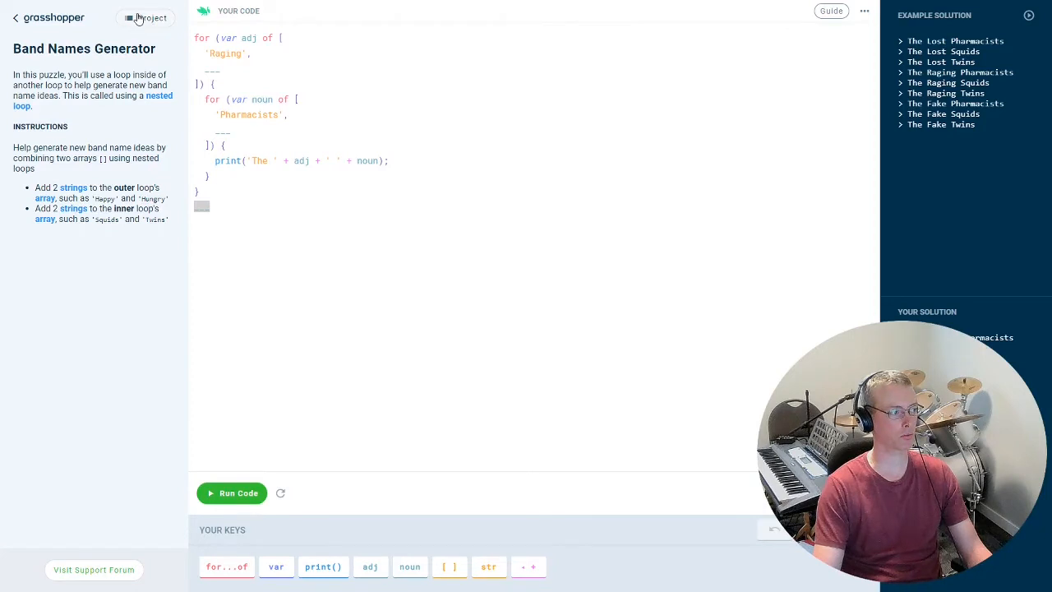
- Show the Fundamentals lesson map and scroll through the completed lessons
click(152, 17)
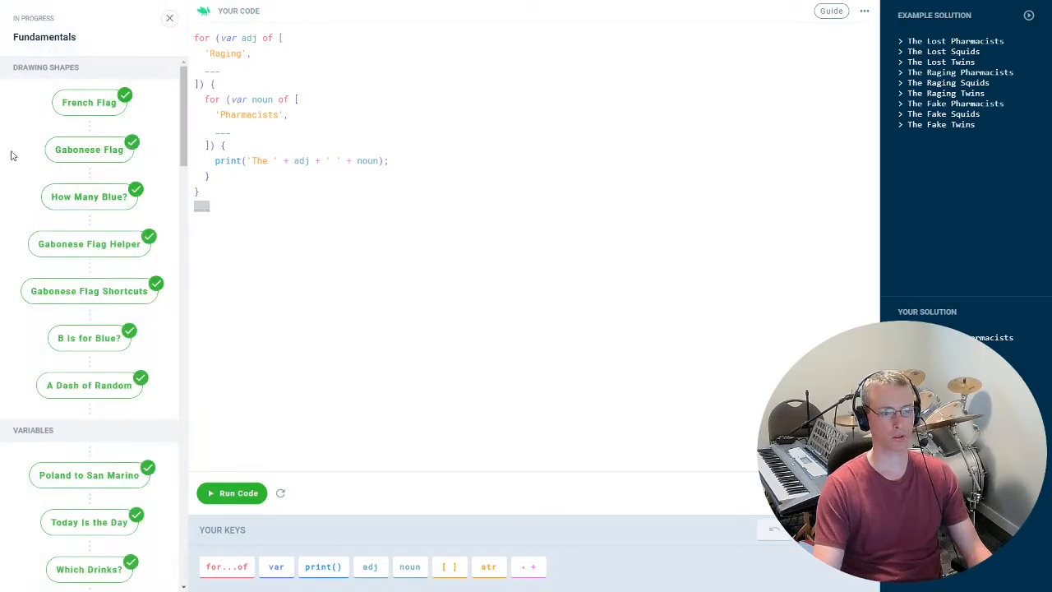
scroll(down, 3)
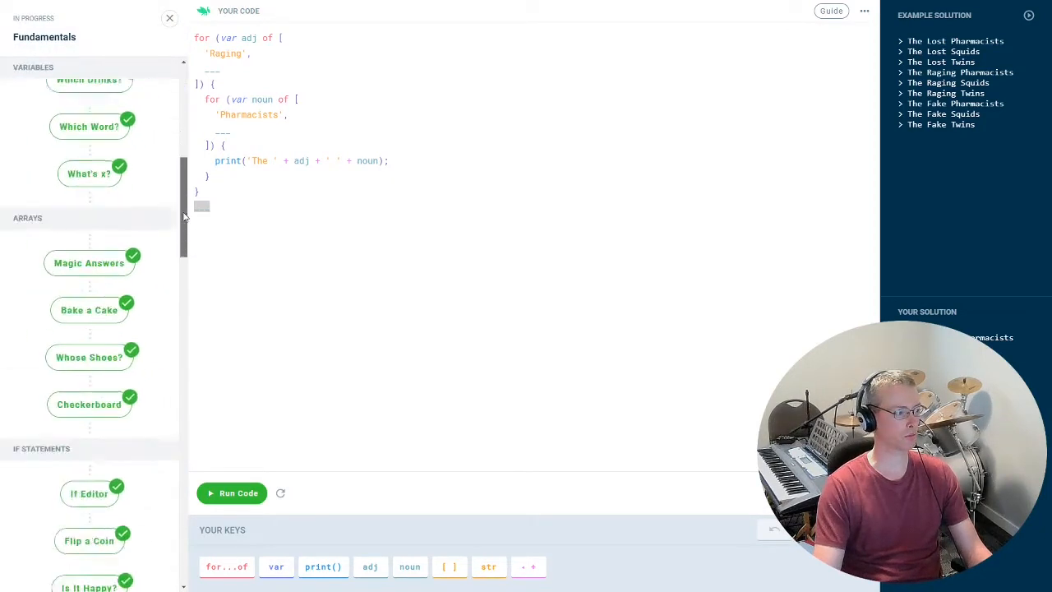
scroll(down, 3)
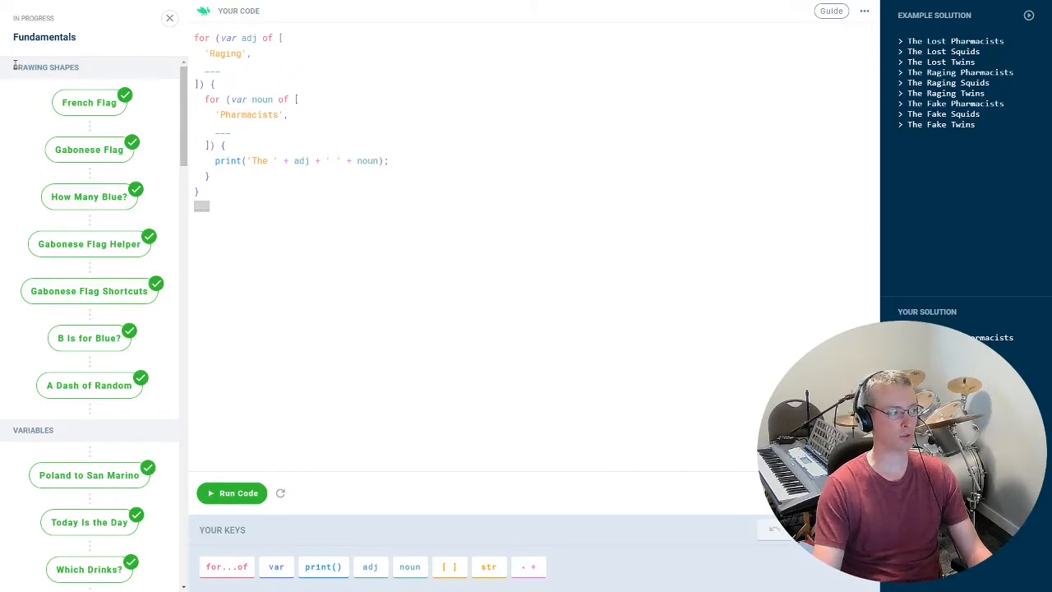
mouse_move(129, 316)
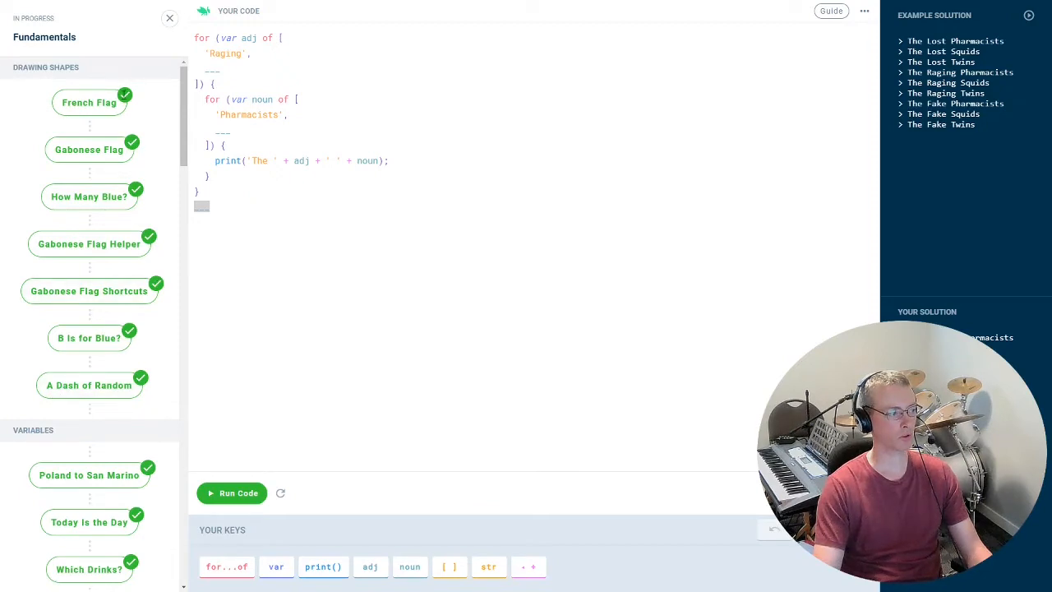
mouse_move(425, 235)
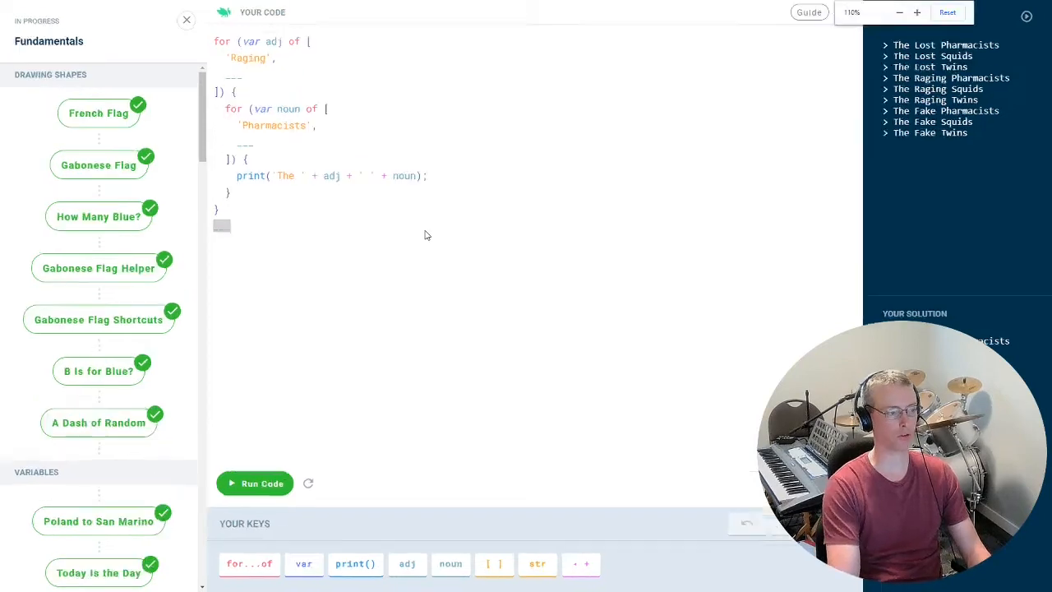
click(899, 12)
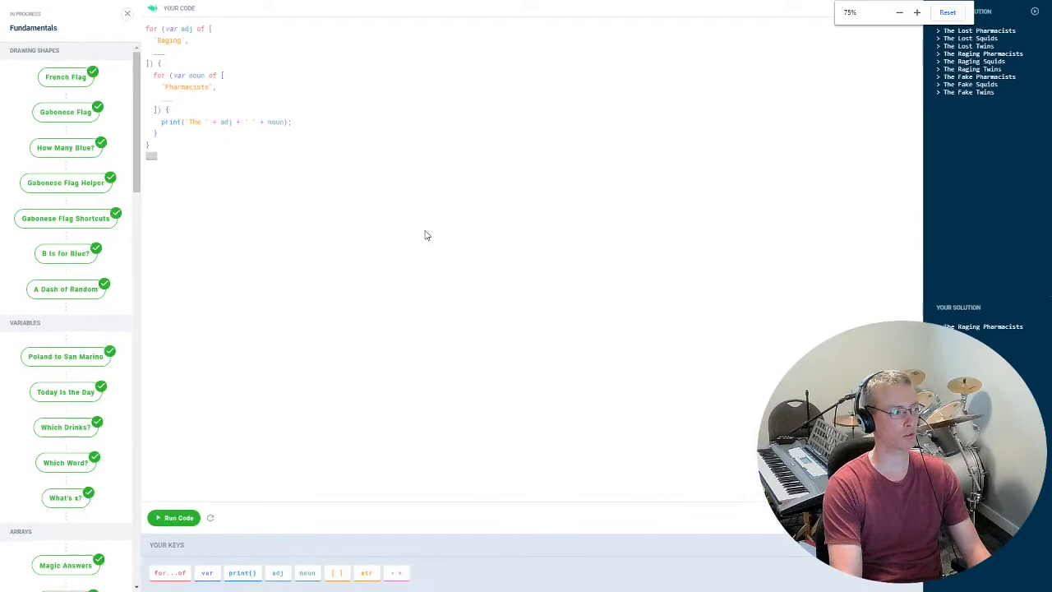
click(917, 13)
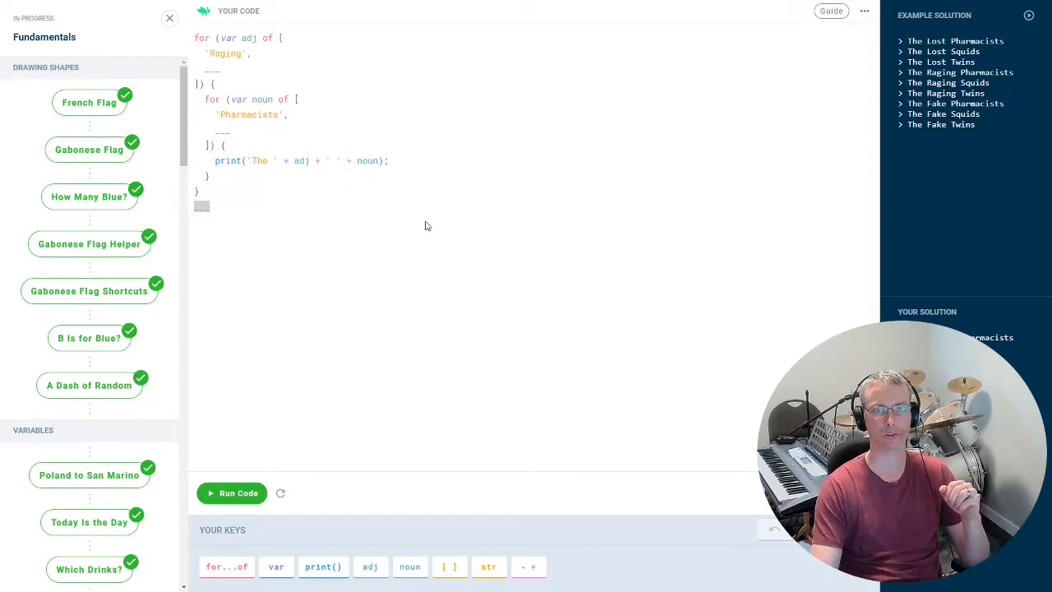
mouse_move(609, 186)
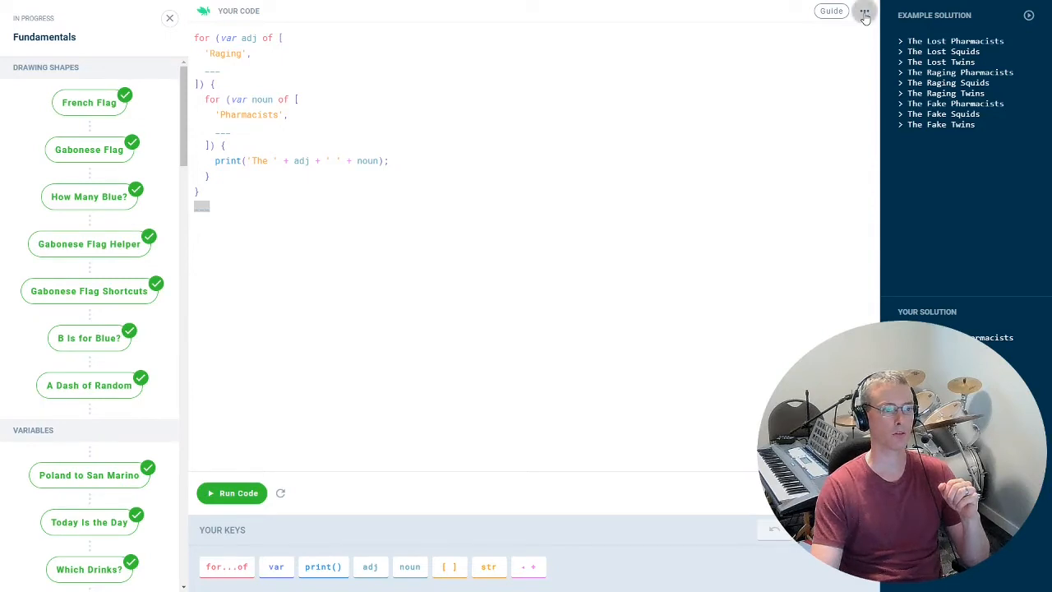
- Open My Settings from the account options menu to show the profile details
click(863, 11)
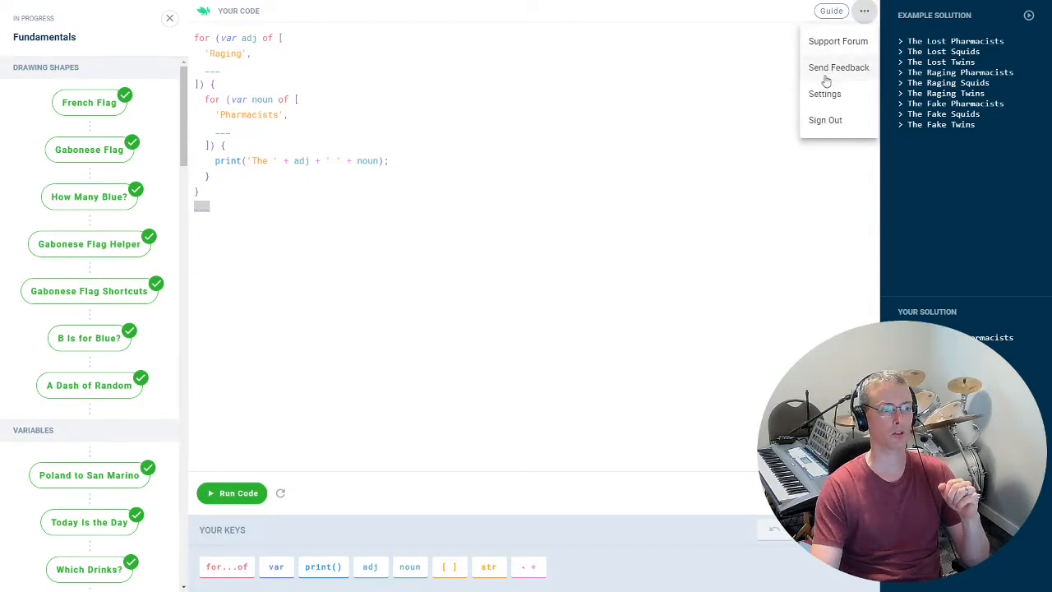
mouse_move(824, 94)
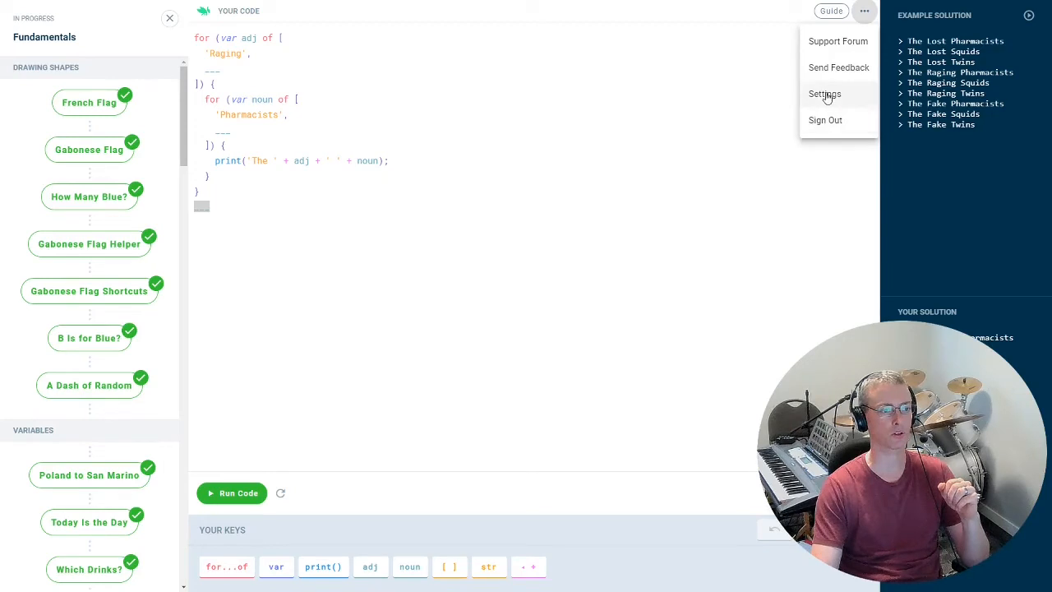
click(824, 93)
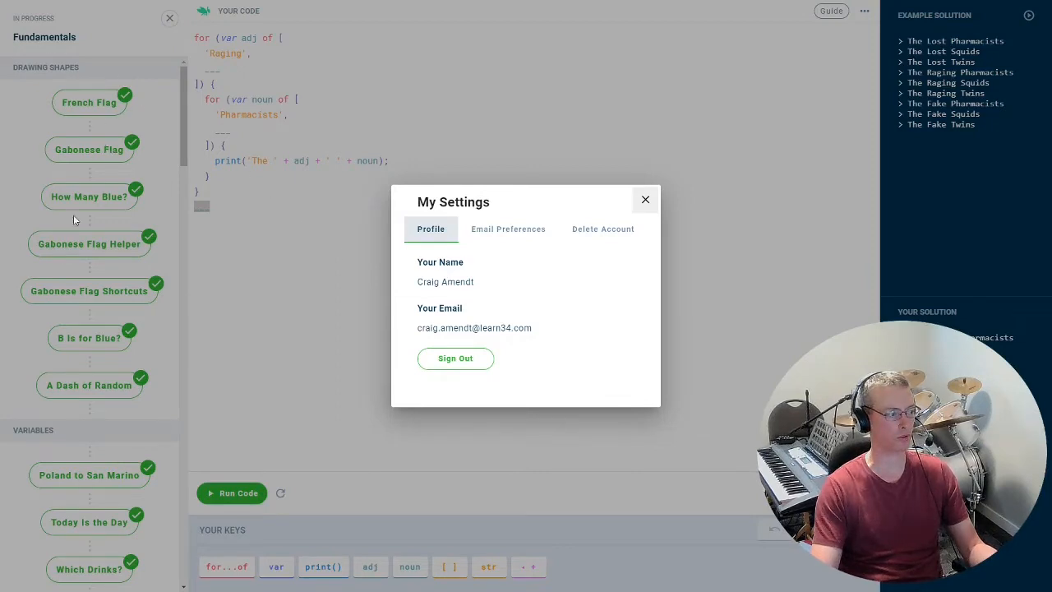
mouse_move(115, 321)
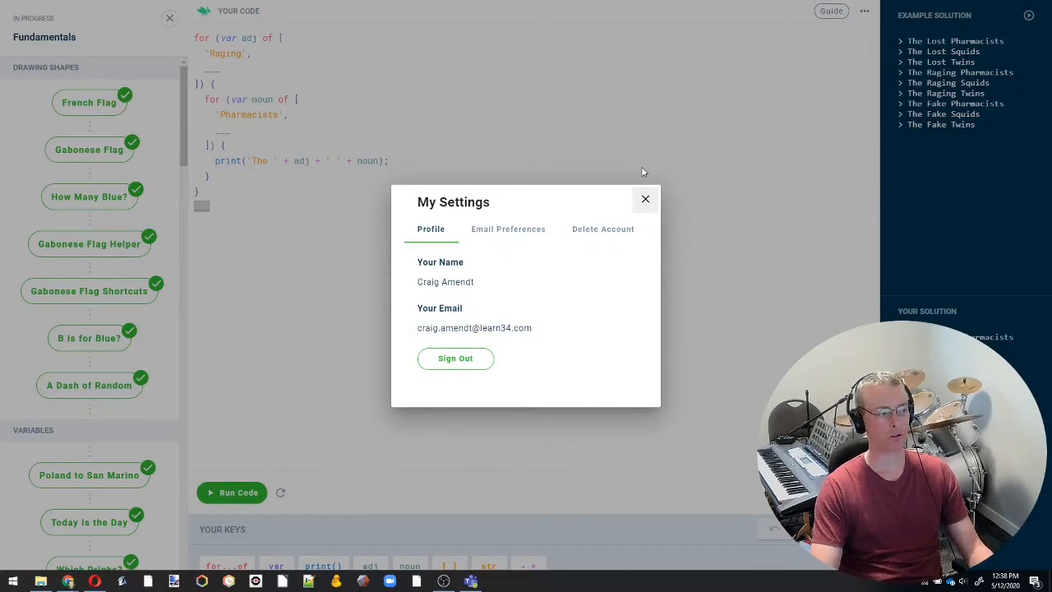
mouse_move(461, 142)
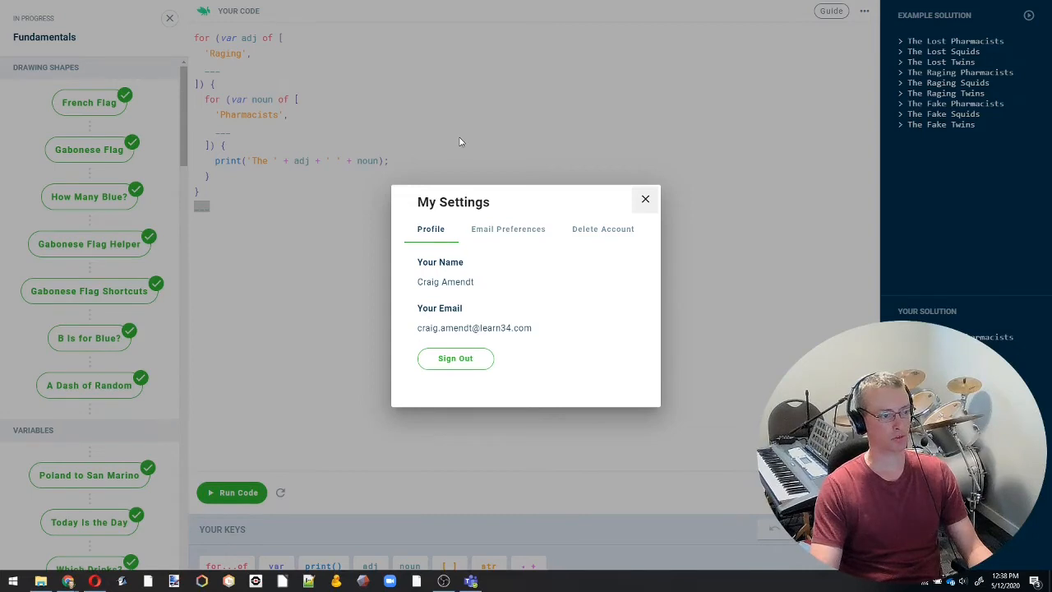
mouse_move(301, 193)
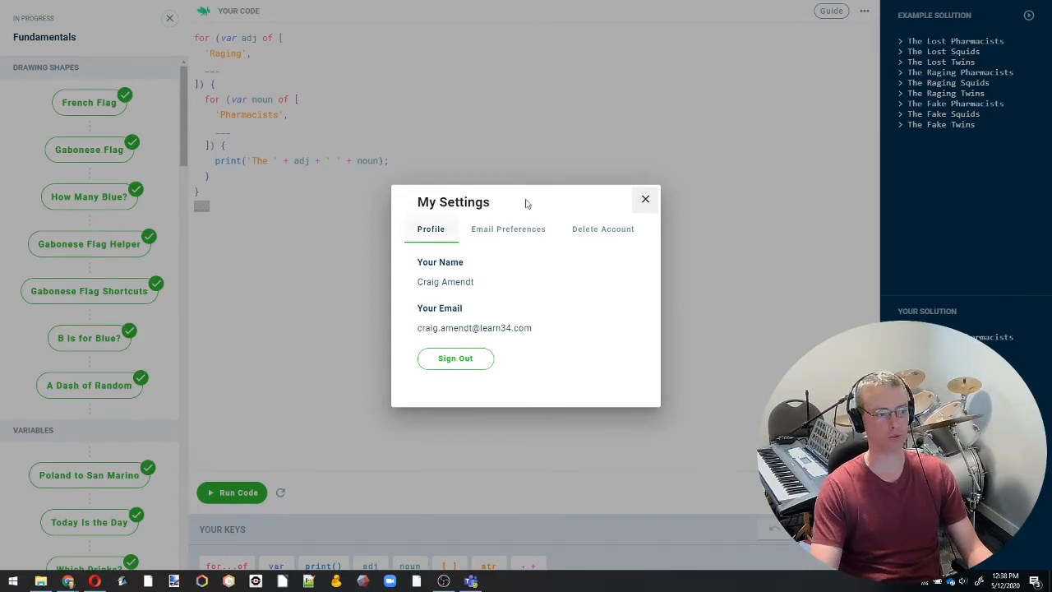
- Dismiss My Settings and scroll down through the checked-off Fundamentals lessons
click(645, 199)
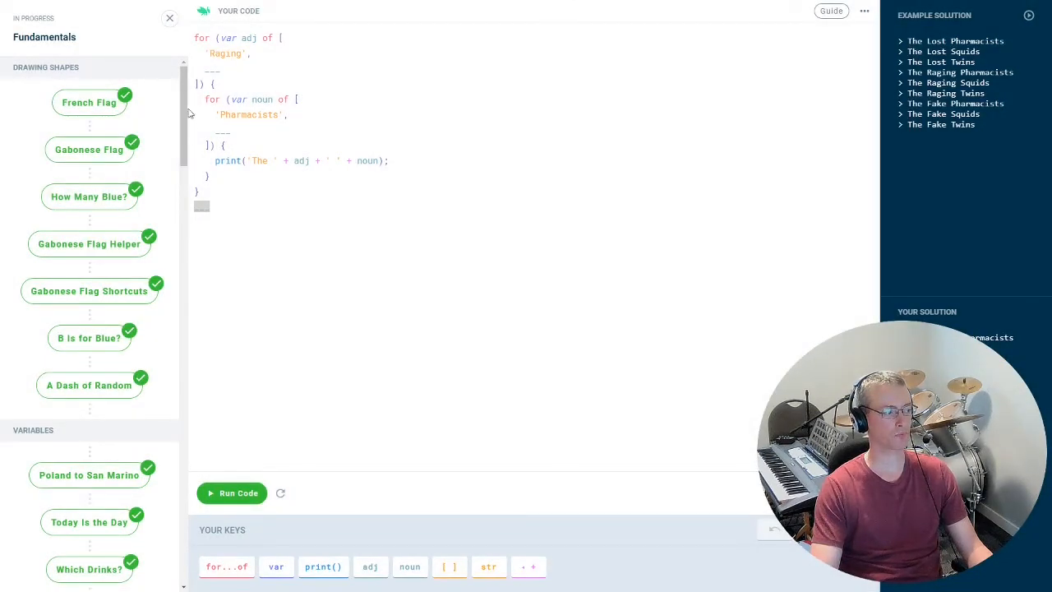
scroll(down, 3)
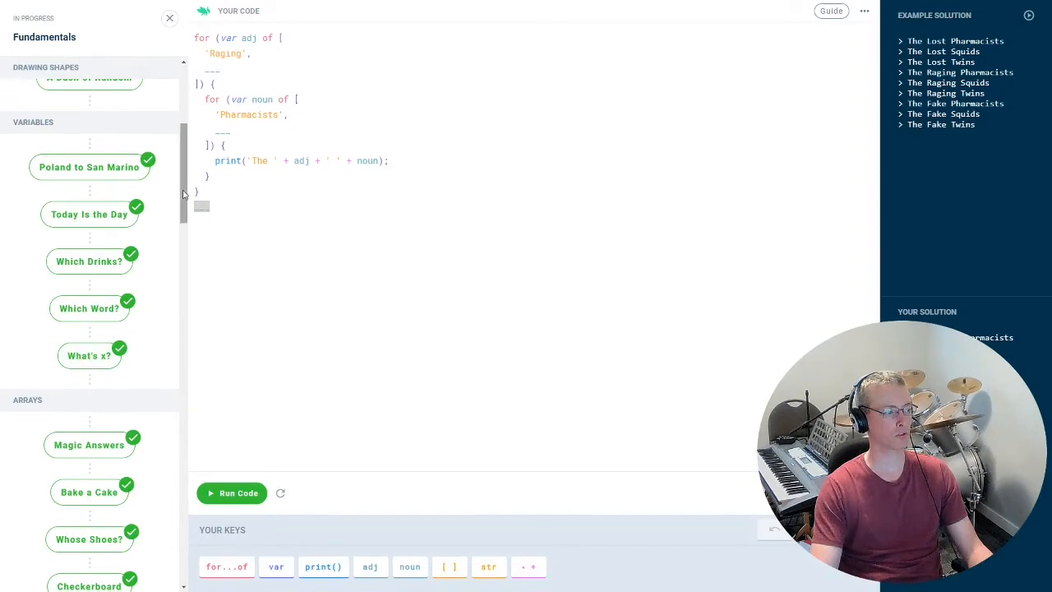
scroll(down, 3)
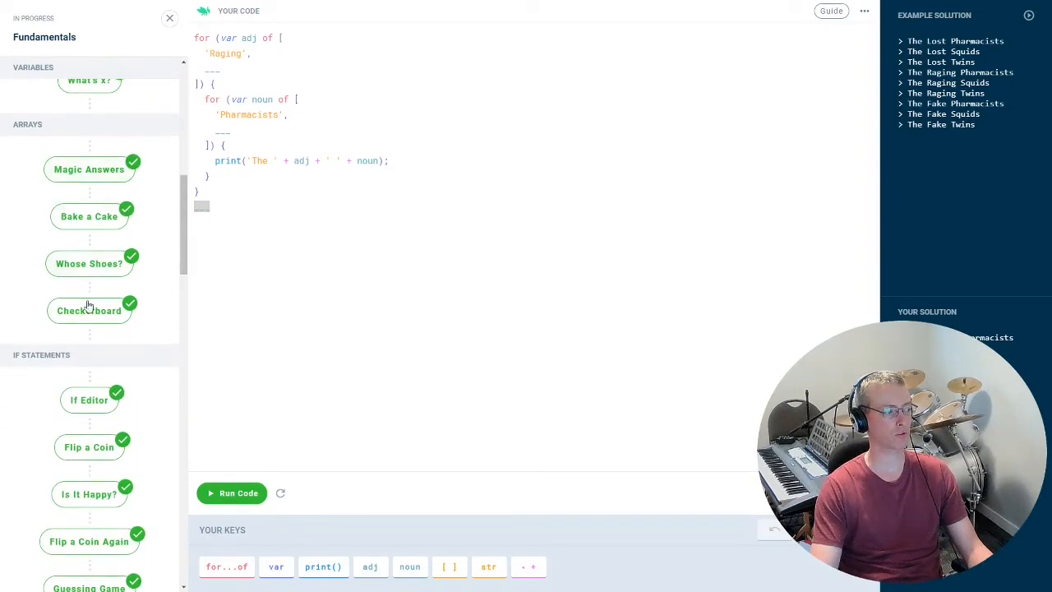
scroll(down, 3)
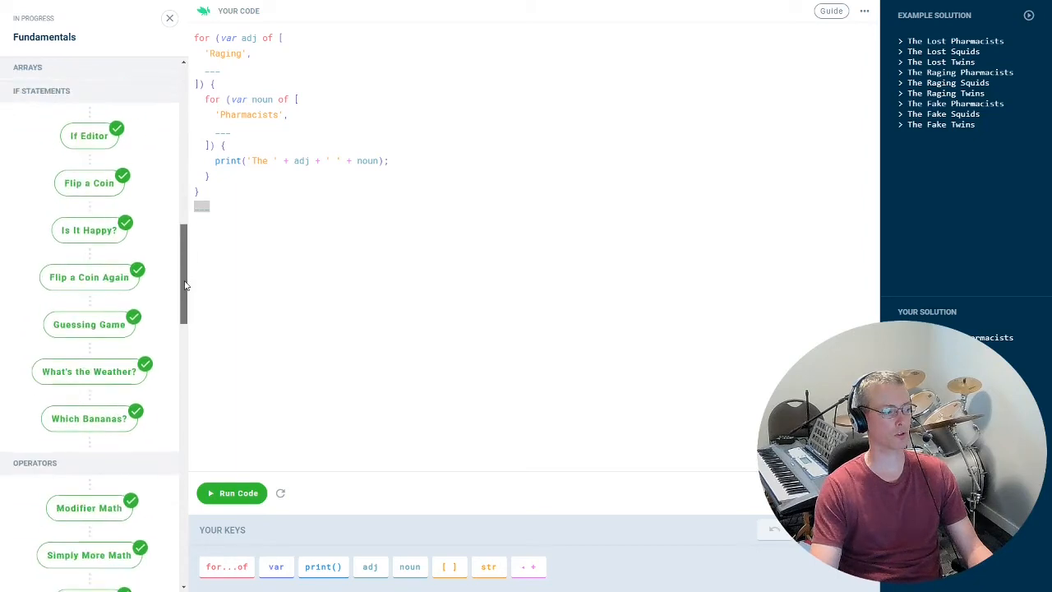
scroll(down, 3)
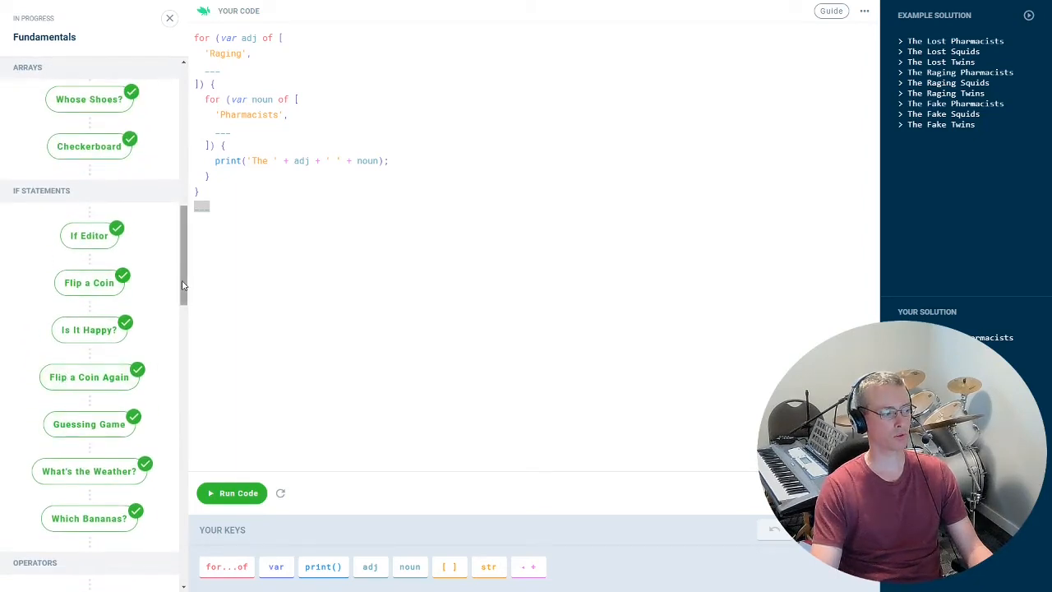
scroll(down, 3)
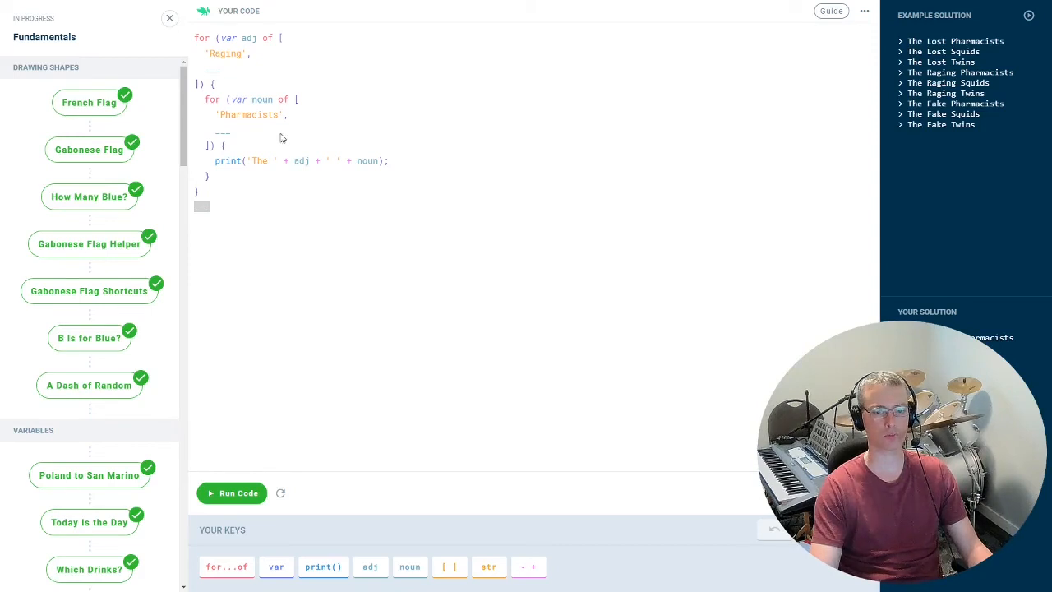
mouse_move(336, 230)
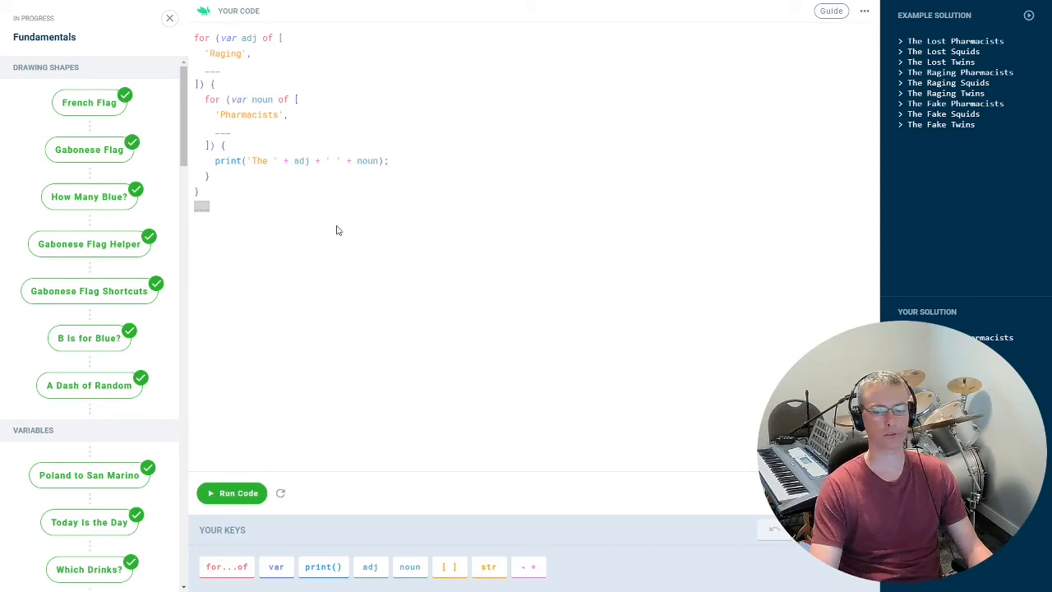